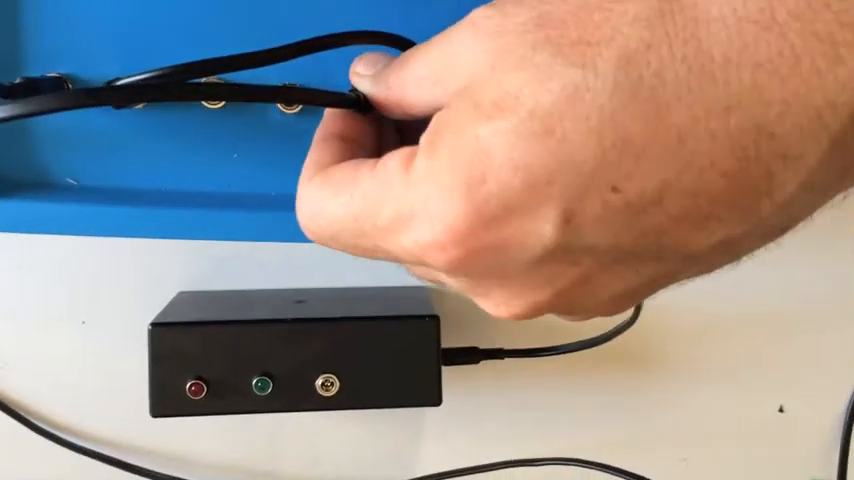
mouse_move(427, 240)
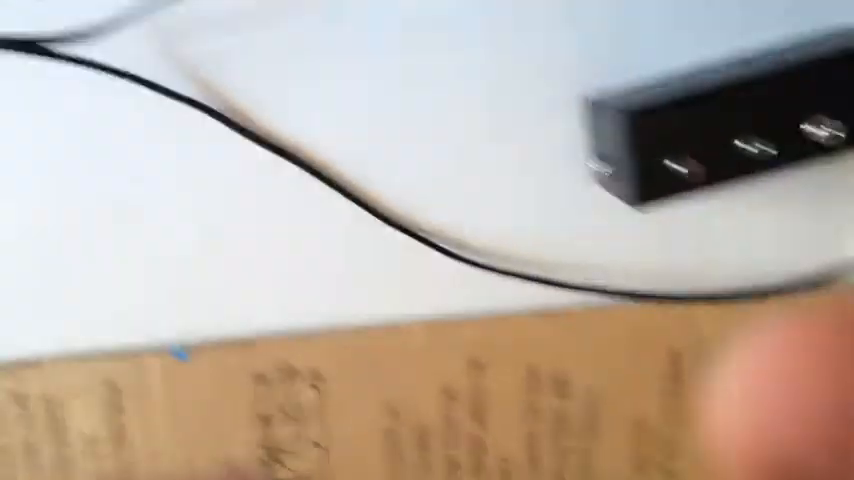